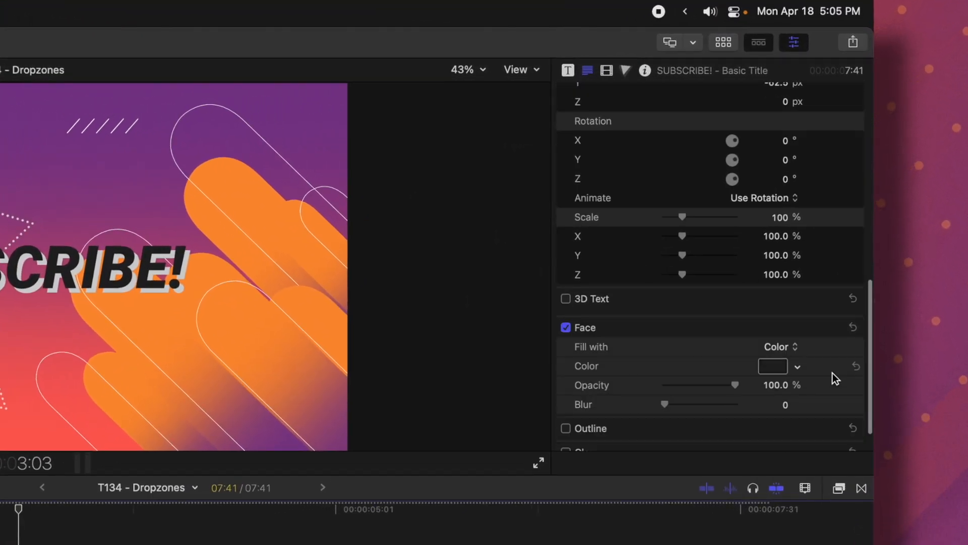
Tint the SUBSCRIBE! title's face colour to a teal-blue on the color wheel.
left_click(772, 366)
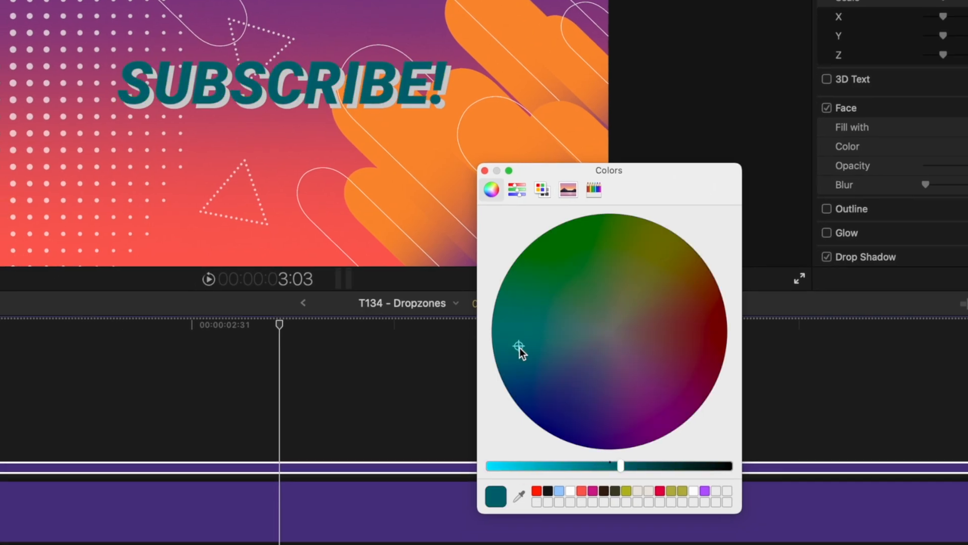
left_click_drag(520, 347, 536, 361)
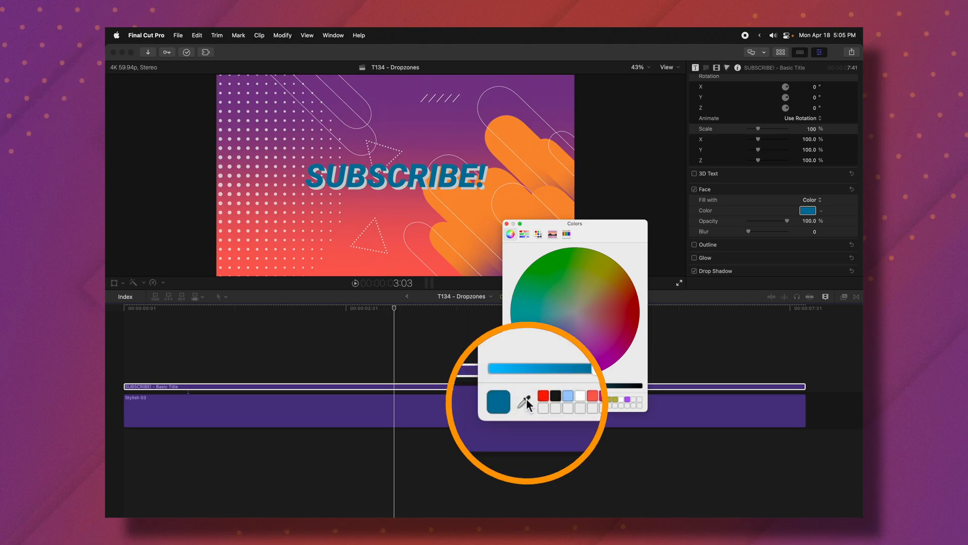
Sample the viewer background's purple with the eyedropper as the title colour.
left_click(614, 290)
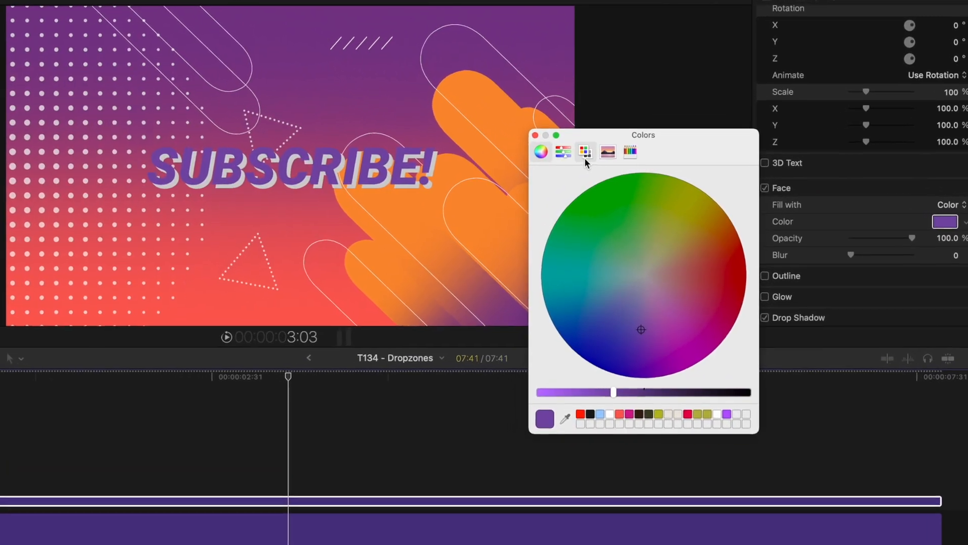
Switch the Colors window to the Color Palettes view showing Web Safe Colors.
left_click(585, 151)
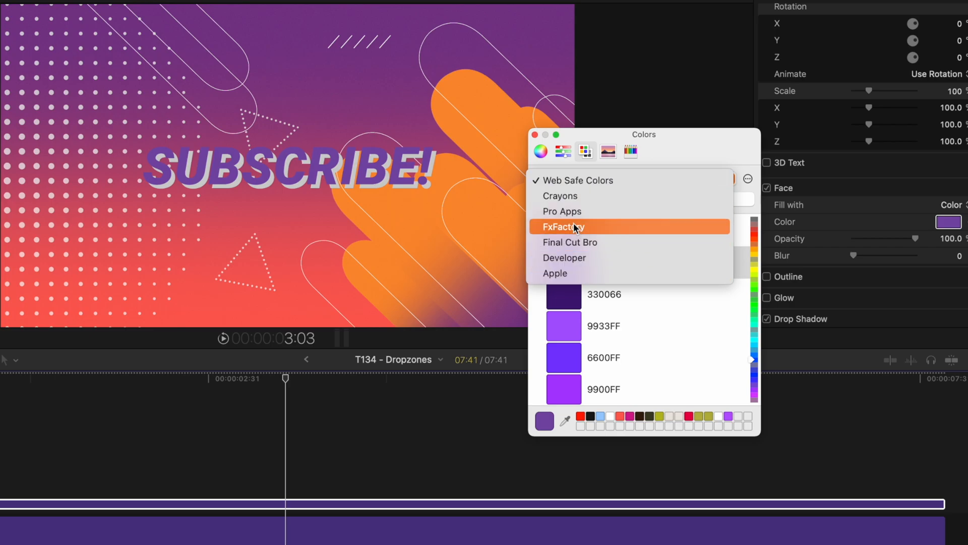
left_click(577, 179)
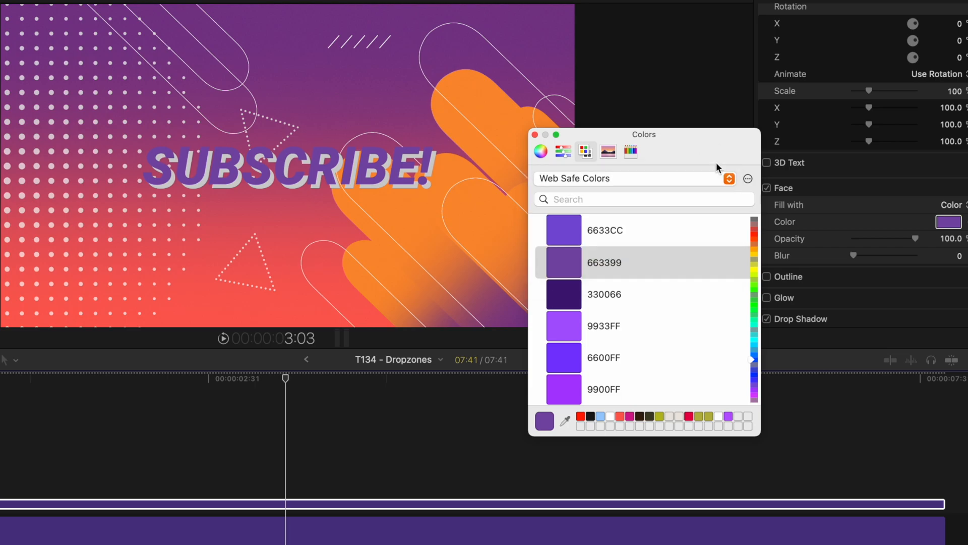
mouse_move(645, 195)
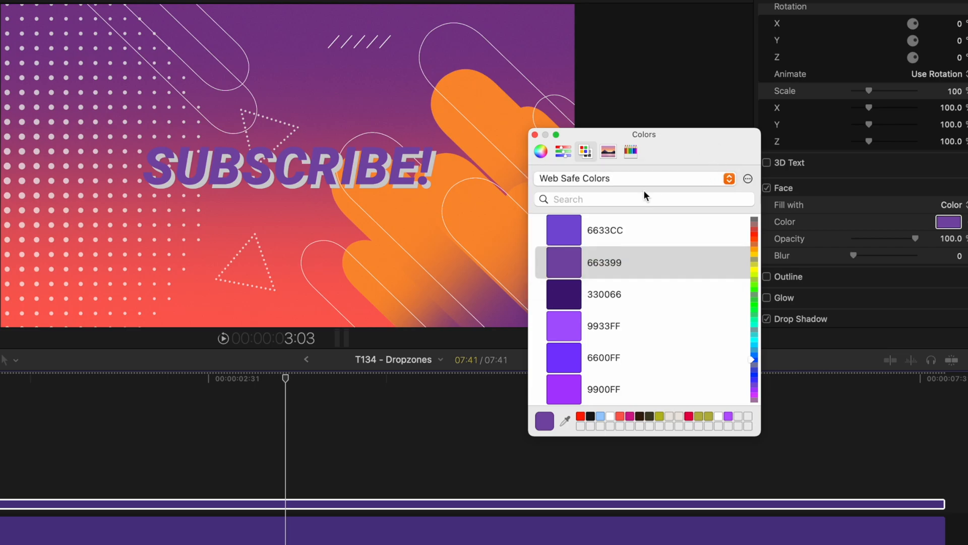
mouse_move(619, 262)
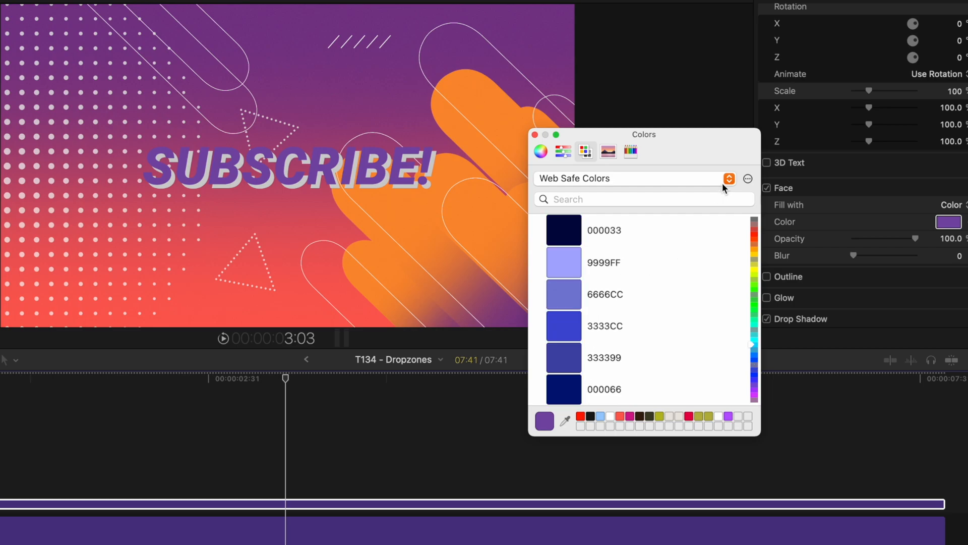
Create a new colour palette and rename it Instagram, holding the purple swatch.
left_click(747, 178)
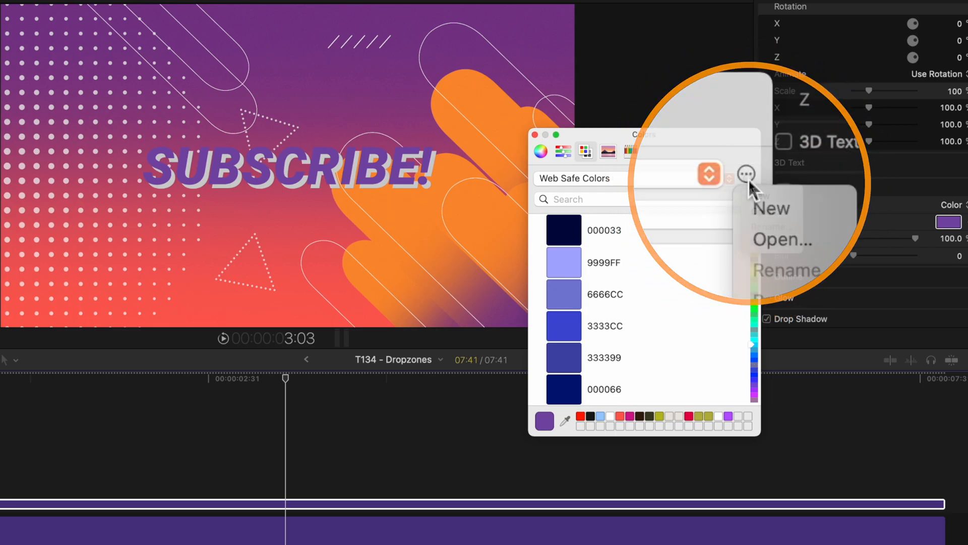
left_click(770, 209)
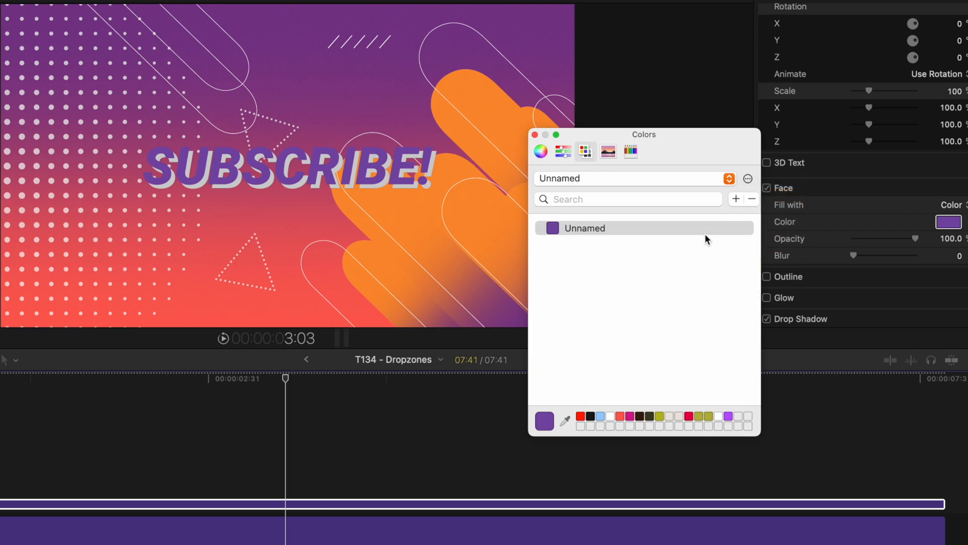
left_click(748, 178)
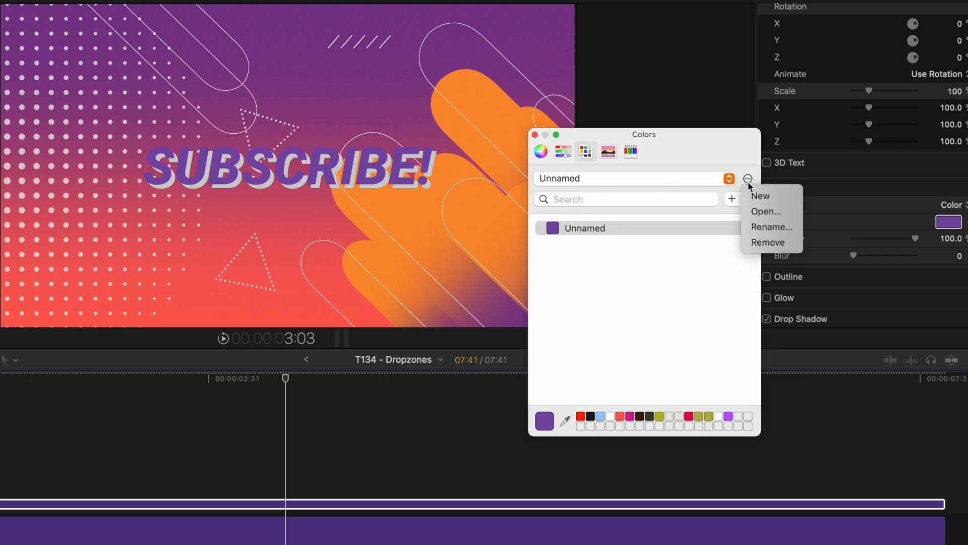
mouse_move(758, 230)
type("Insta")
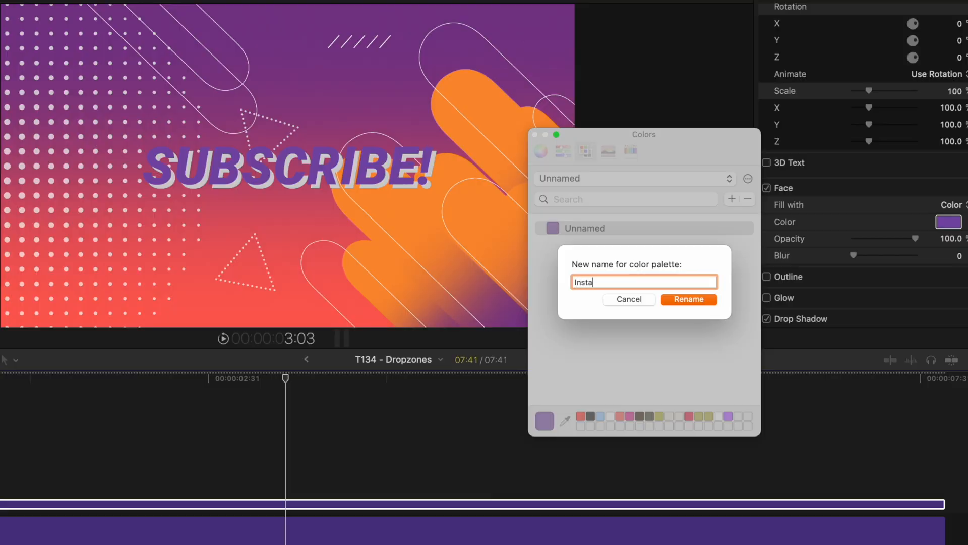
left_click(688, 298)
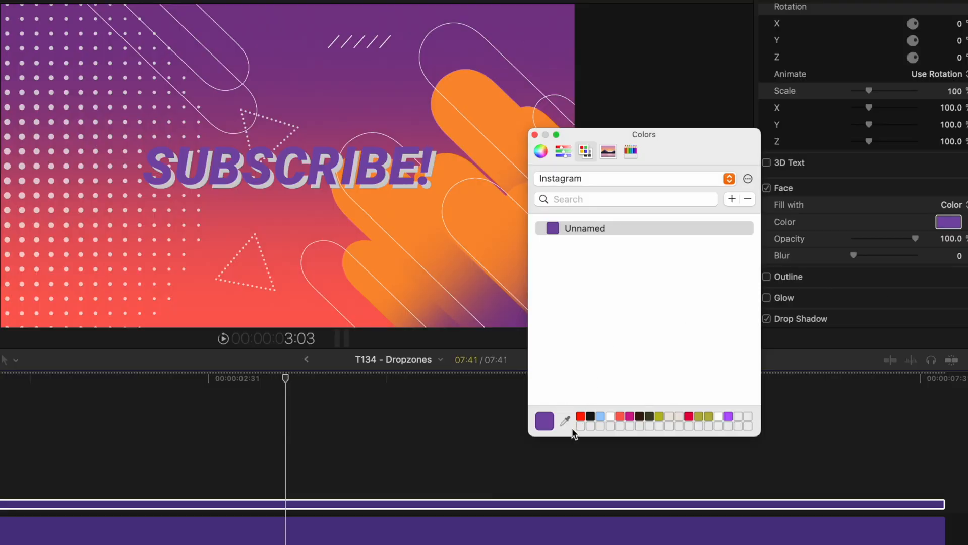
Add a red swatch named Text and an orange swatch named Shadow to the palette.
left_click(563, 421)
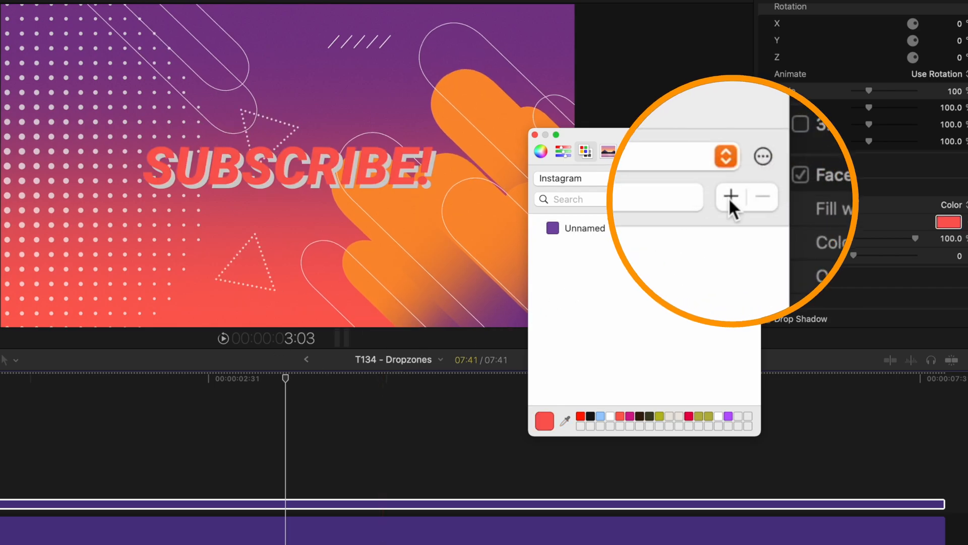
left_click(730, 196)
type("Instagram")
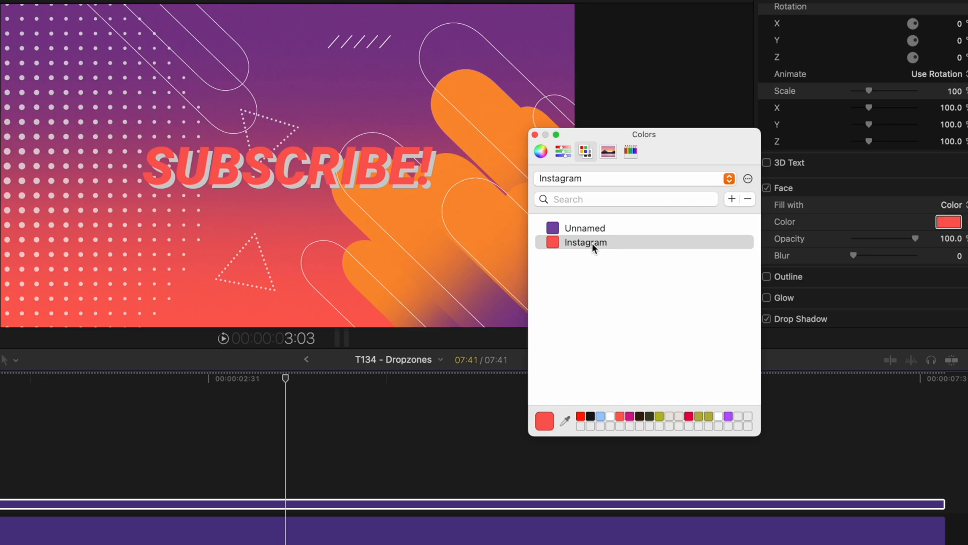
double_click(584, 242)
type("Text")
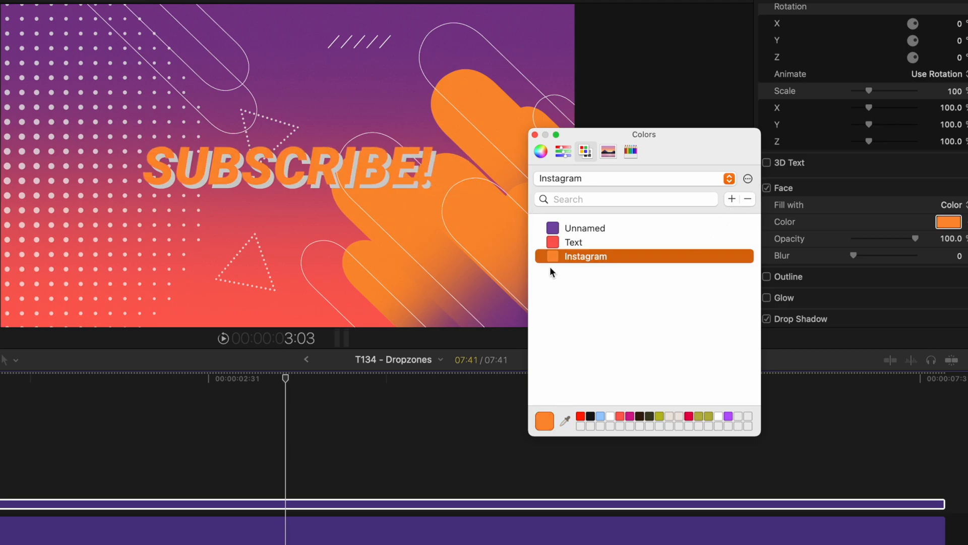
type("Shadow")
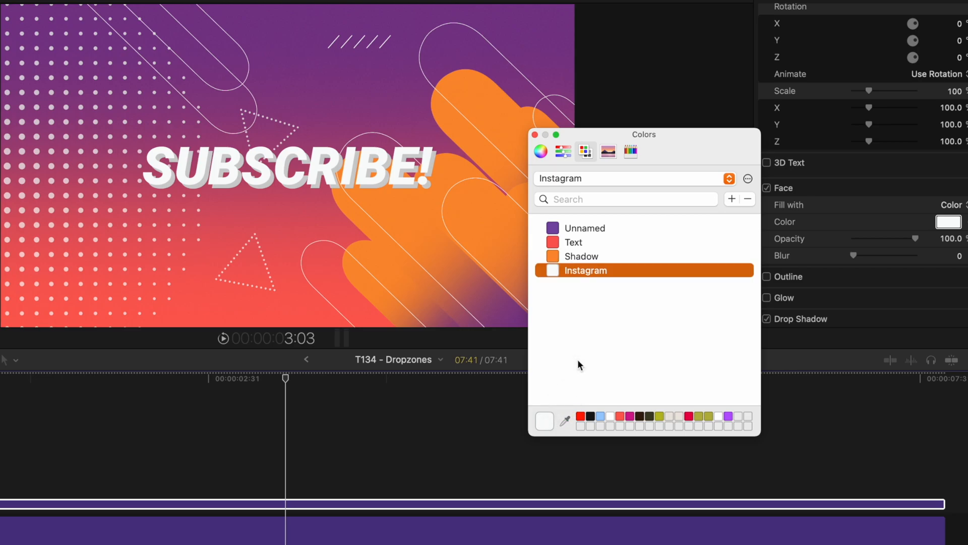
mouse_move(587, 276)
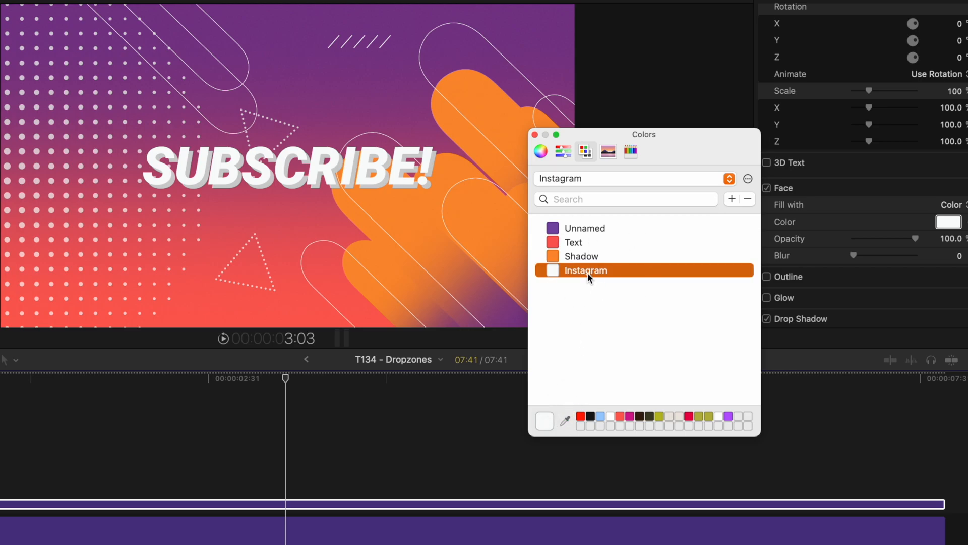
Name the new swatch White, then start opening a palette file from disk.
type("Whi")
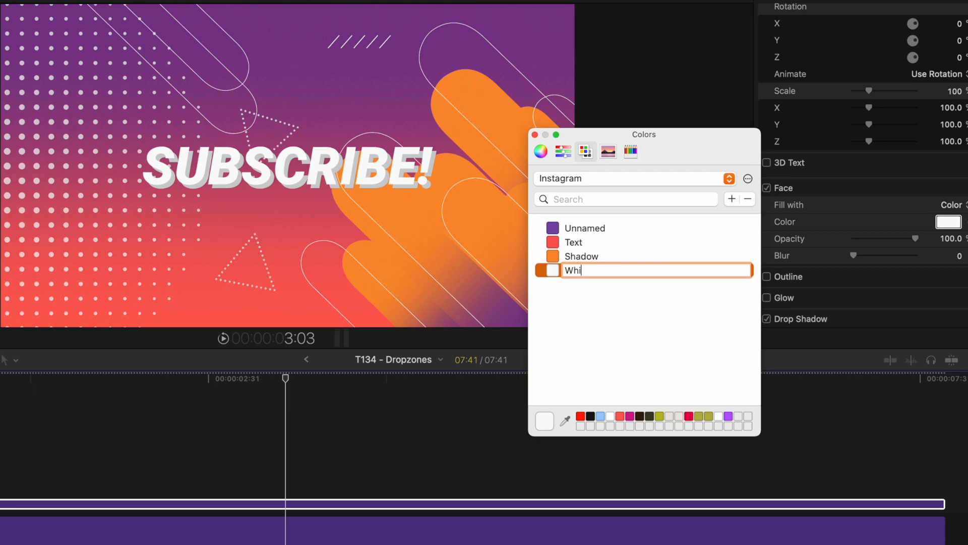
key("Return")
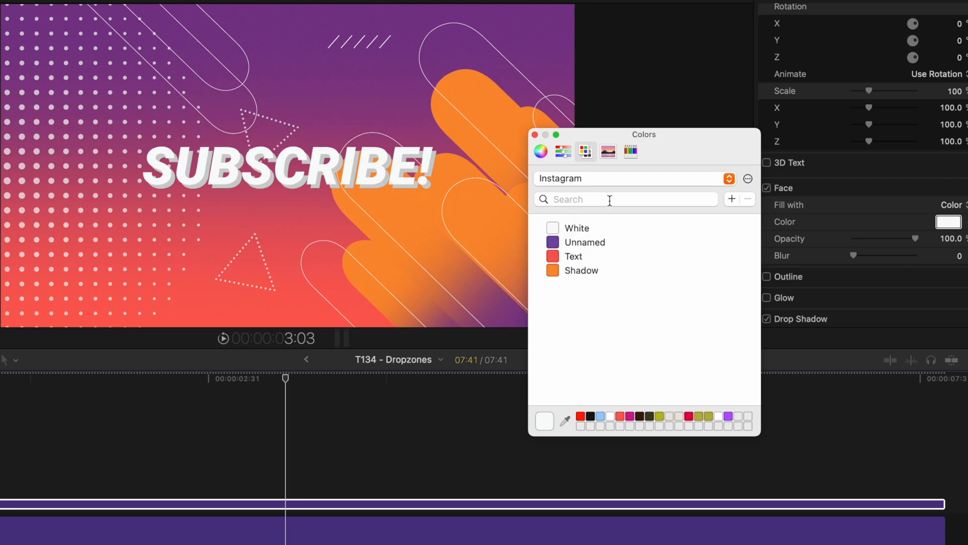
mouse_move(619, 197)
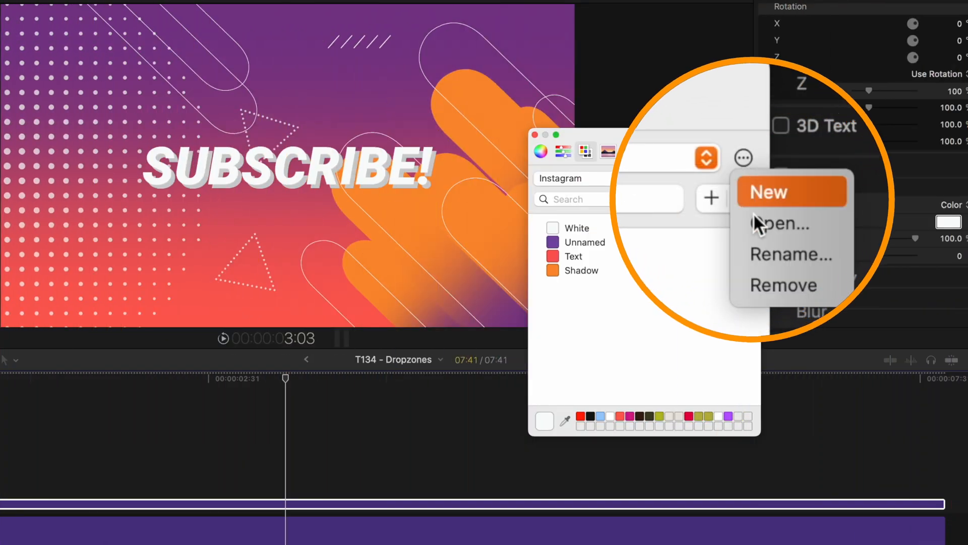
left_click(781, 224)
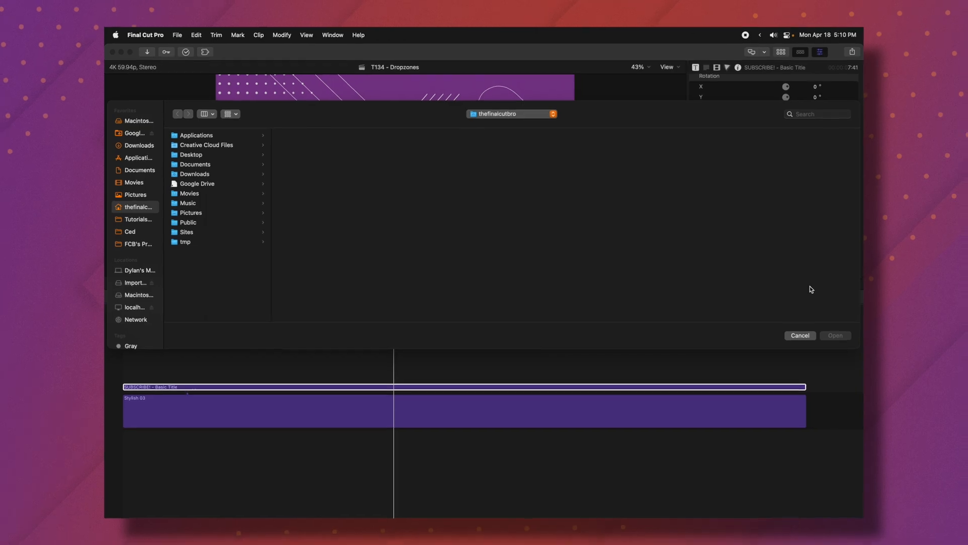